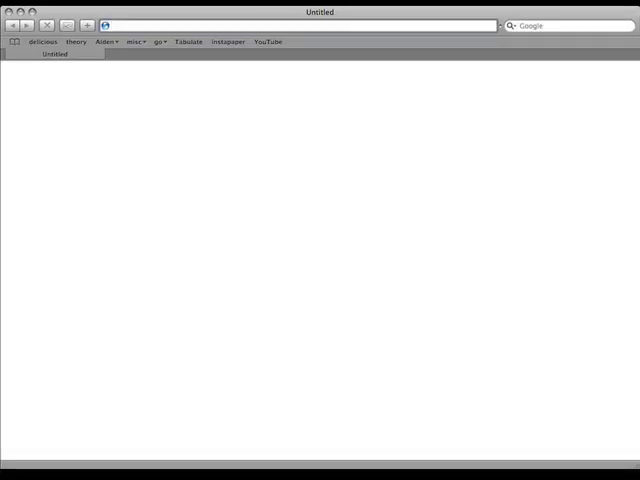
# Step: Load nytimes.com in Safari and scroll down through the homepage sections
pyautogui.write('http://nytimes.com/')
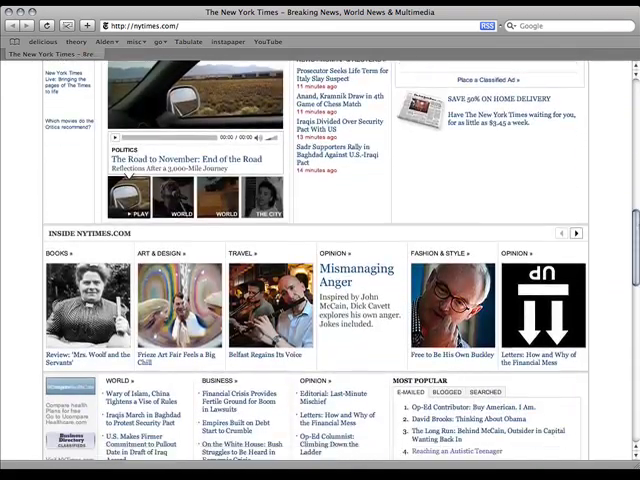
pyautogui.scroll(-3)
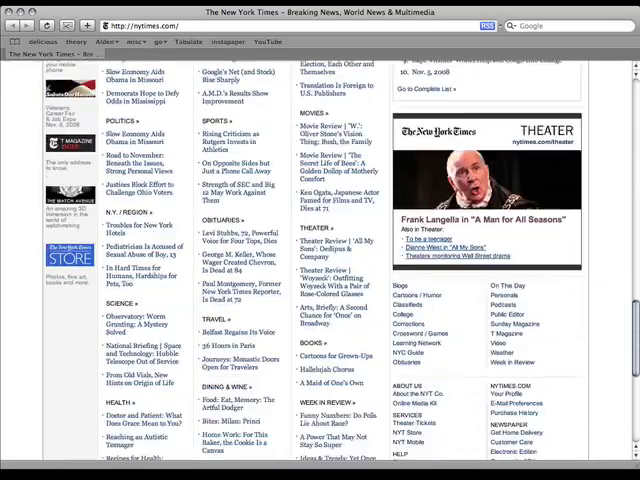
pyautogui.scroll(-3)
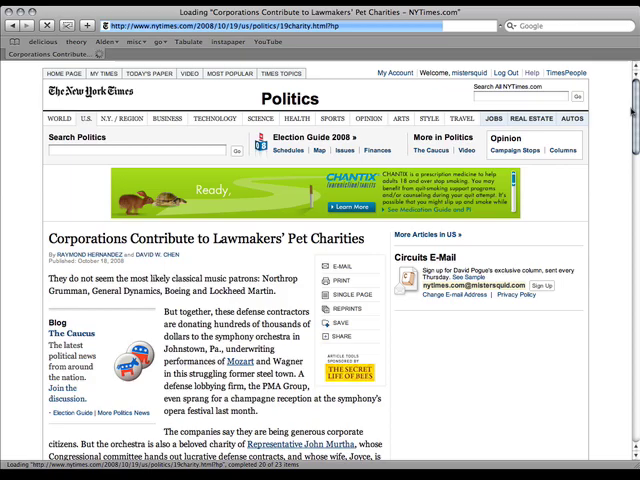
# Step: Read both pages of the 'Corporations Contribute to Lawmakers' Pet Charities' article
pyautogui.scroll(-3)
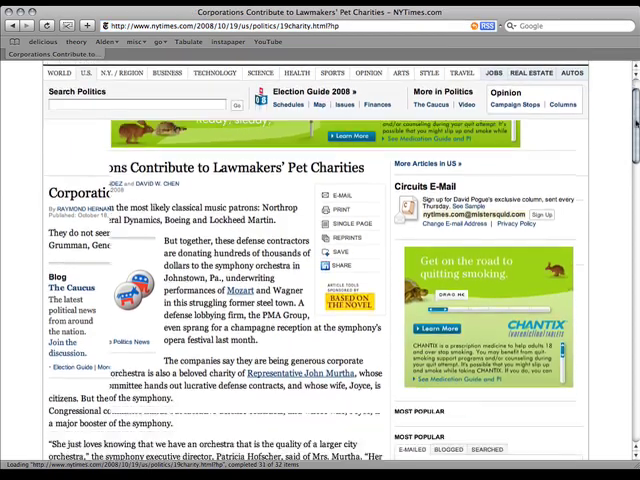
pyautogui.scroll(-3)
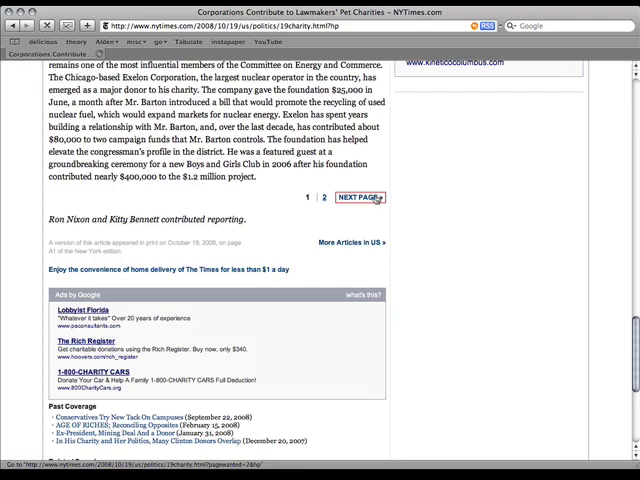
pyautogui.click(356, 198)
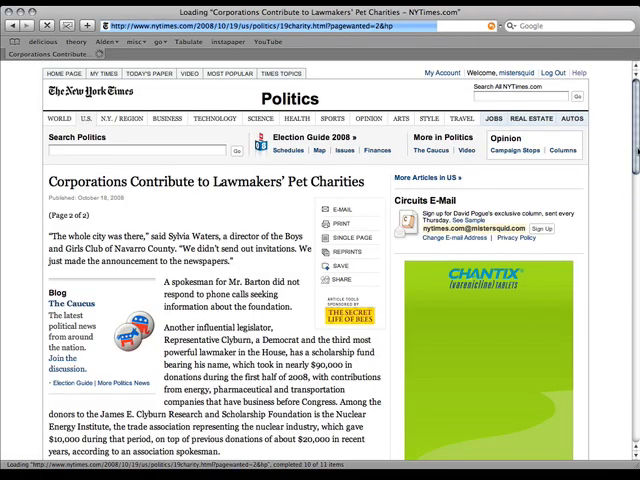
pyautogui.scroll(-3)
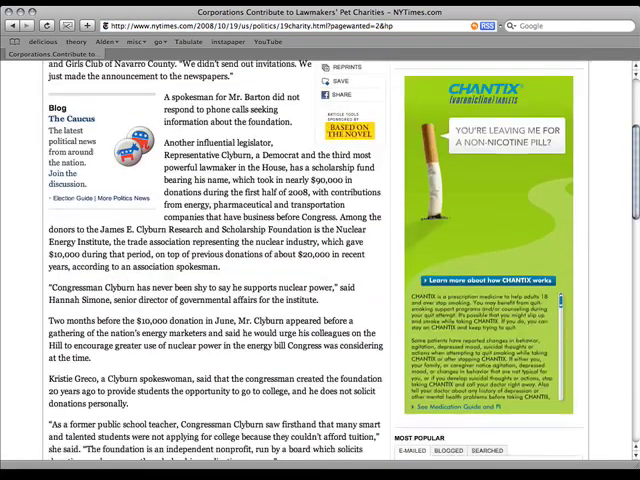
pyautogui.scroll(-3)
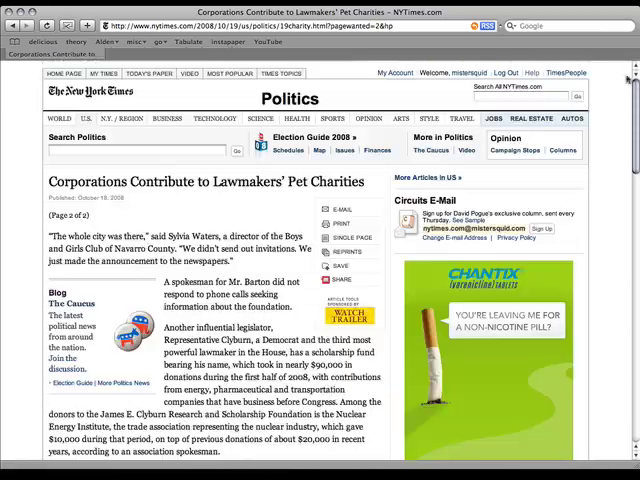
pyautogui.click(340, 314)
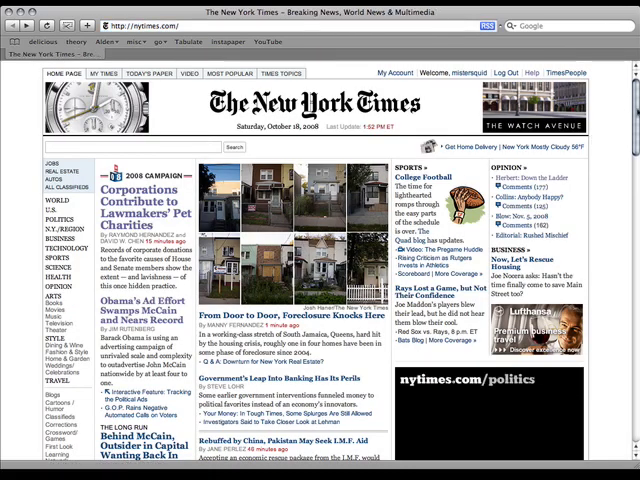
# Step: Scroll further down the New York Times homepage headlines
pyautogui.scroll(-3)
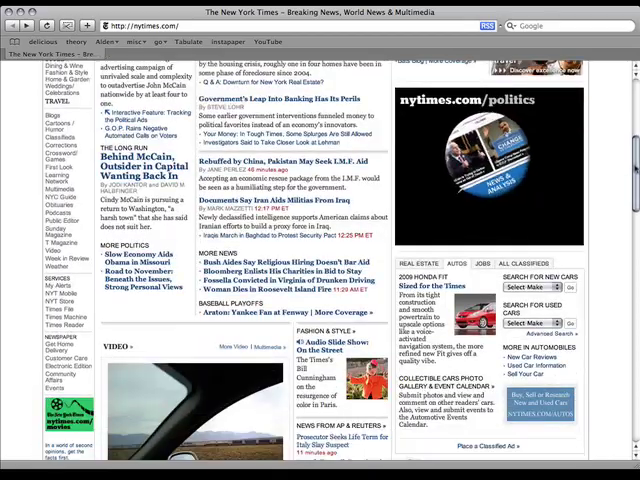
pyautogui.scroll(-3)
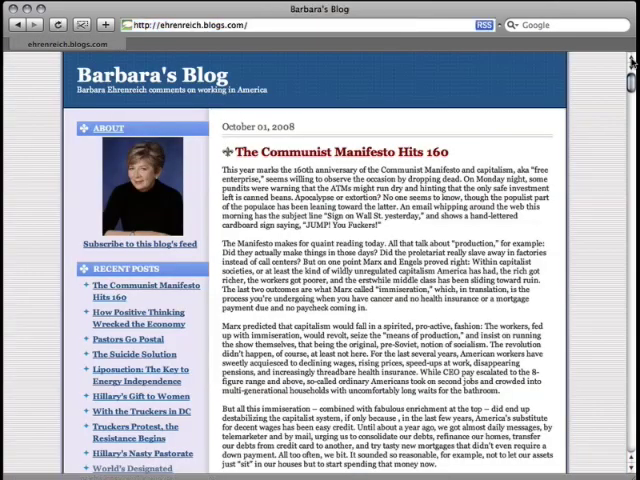
# Step: Enter the Eastgate Tinderbox general forum URL in Safari's address bar
pyautogui.write('http://www.eastgate.com/Tinderbox/forum/YaBB.pl?board=general')
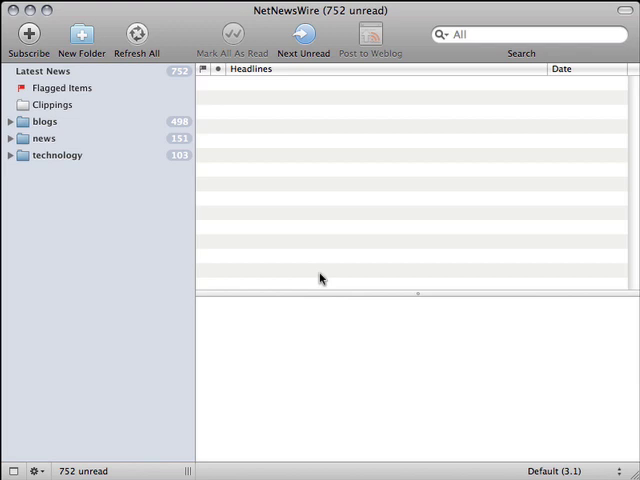
pyautogui.moveTo(265, 245)
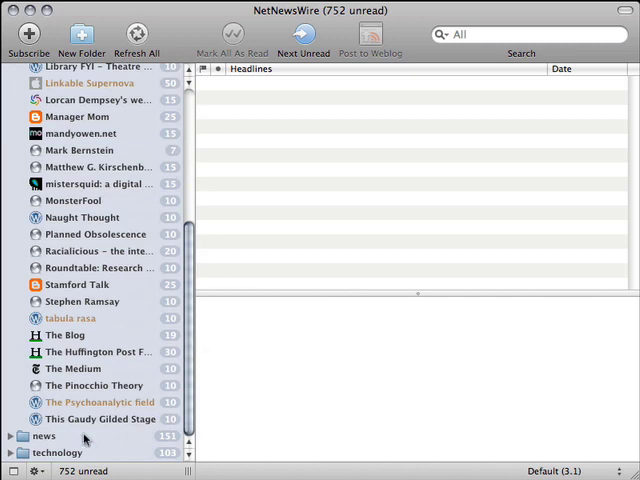
pyautogui.click(11, 435)
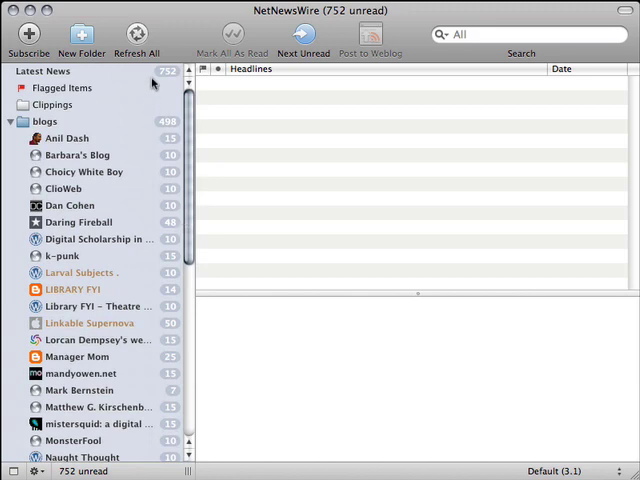
pyautogui.moveTo(147, 82)
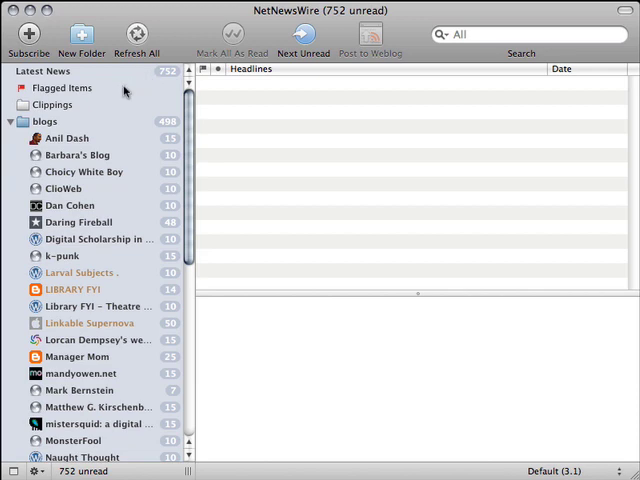
pyautogui.click(11, 121)
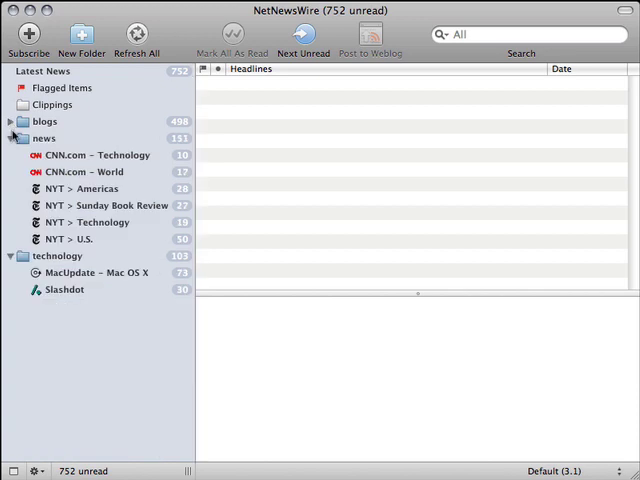
pyautogui.click(10, 138)
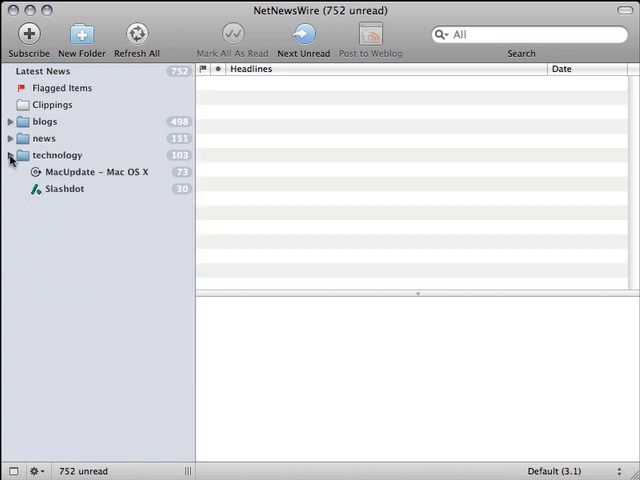
pyautogui.click(10, 155)
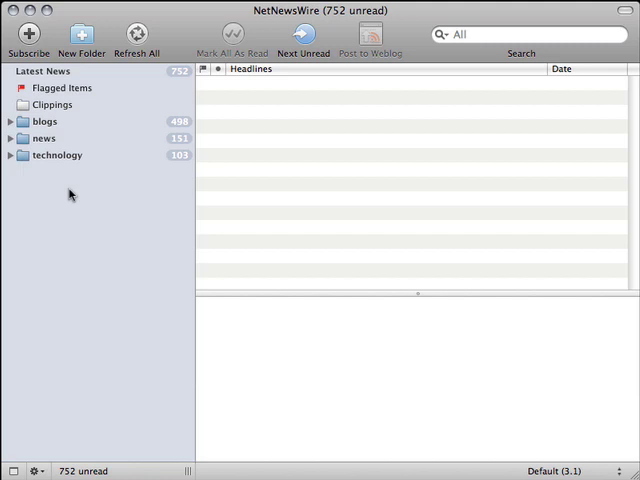
pyautogui.moveTo(103, 75)
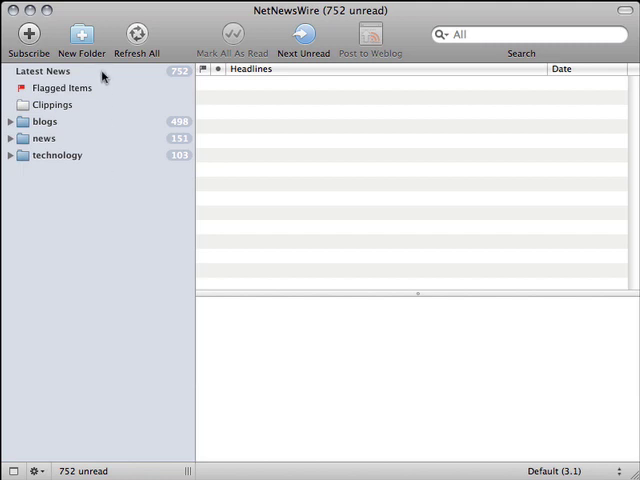
pyautogui.click(43, 71)
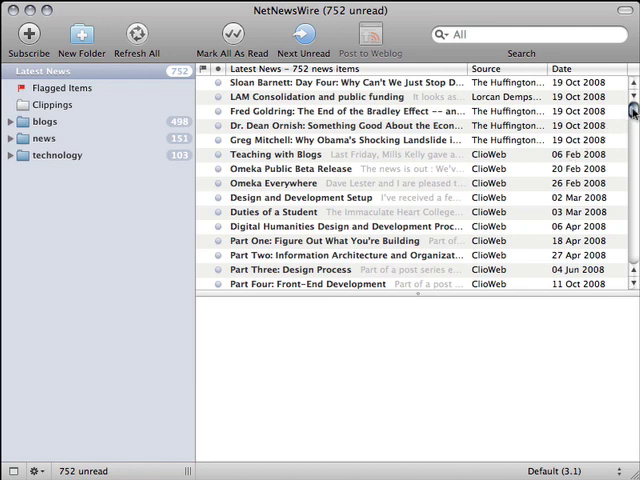
# Step: Read the Huffington Post endorsements article, then 'An Issue That Won't Go Away'
pyautogui.click(340, 140)
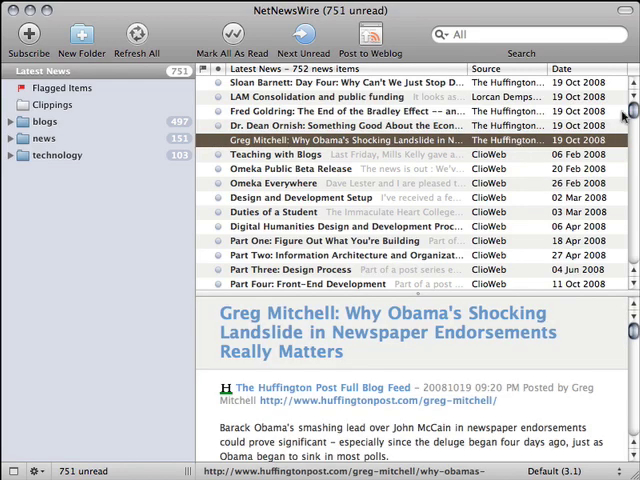
pyautogui.scroll(-3)
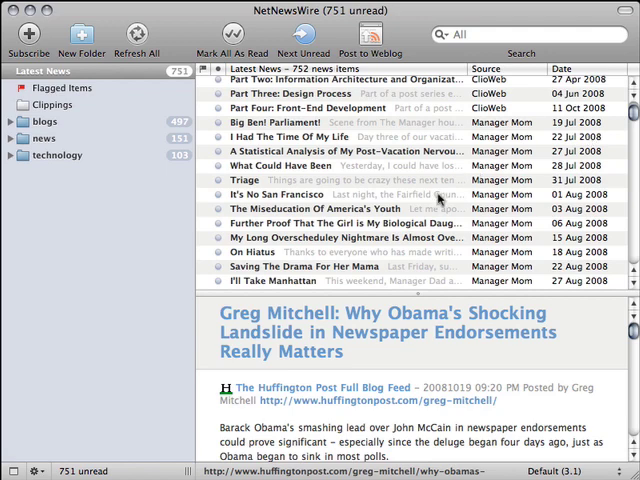
pyautogui.click(300, 194)
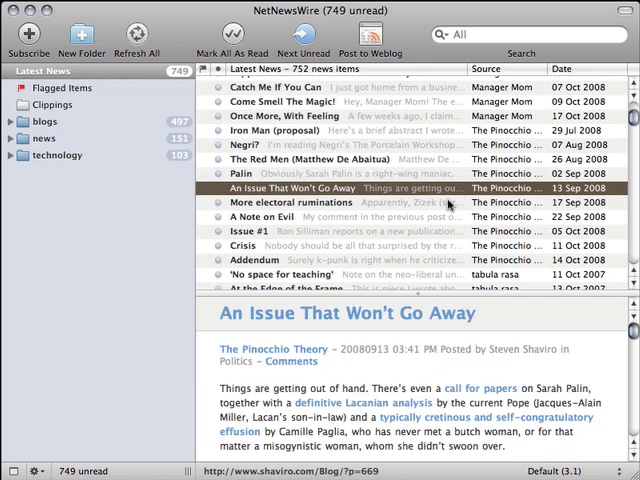
pyautogui.moveTo(449, 206)
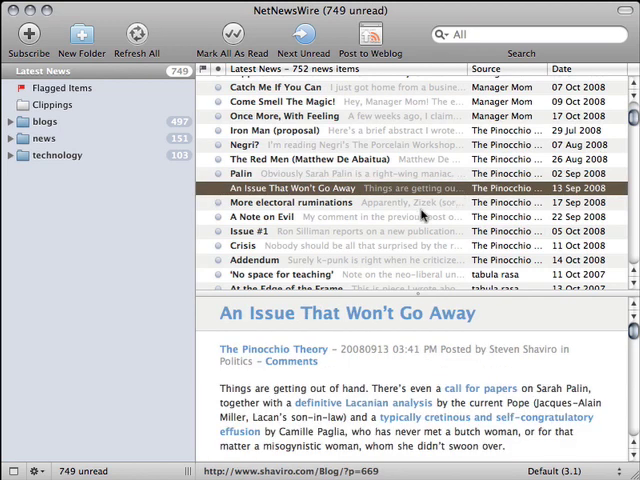
pyautogui.moveTo(352, 202)
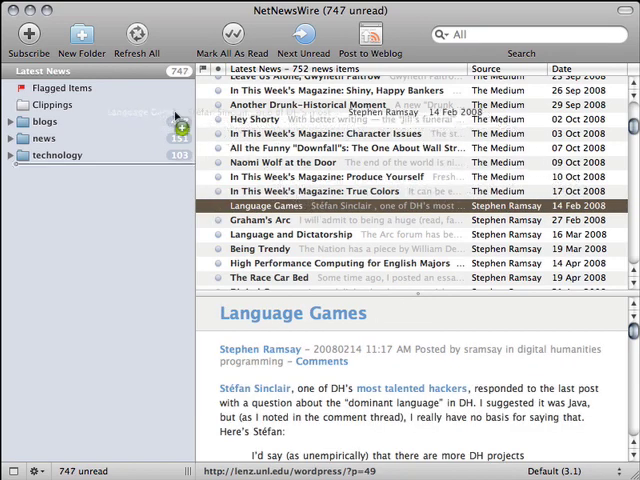
# Step: Scroll the article list and open 'The Race Car Bed' post
pyautogui.scroll(-3)
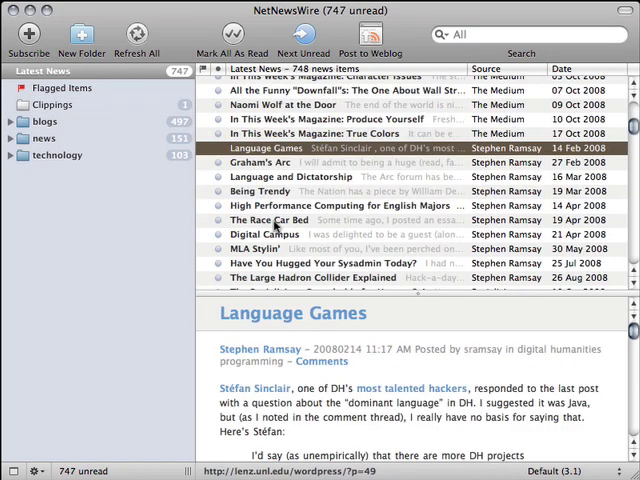
pyautogui.click(280, 220)
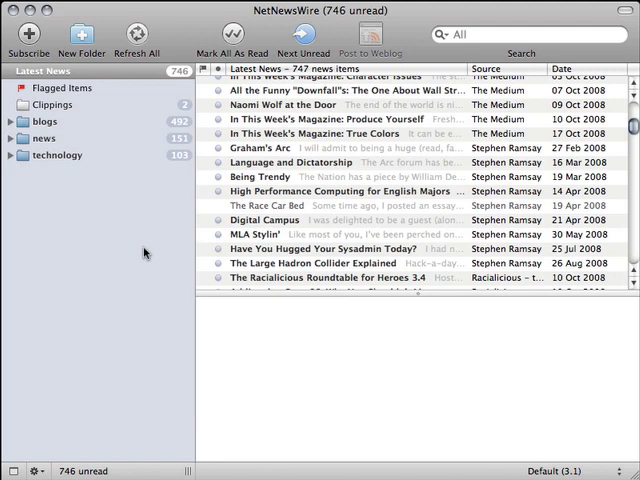
pyautogui.moveTo(168, 255)
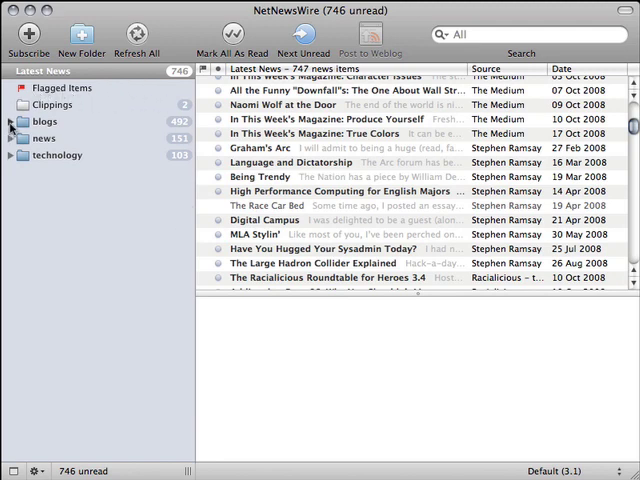
pyautogui.click(10, 121)
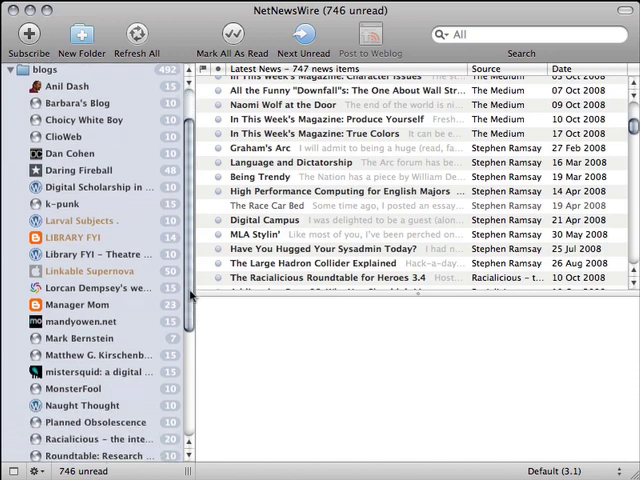
pyautogui.scroll(-3)
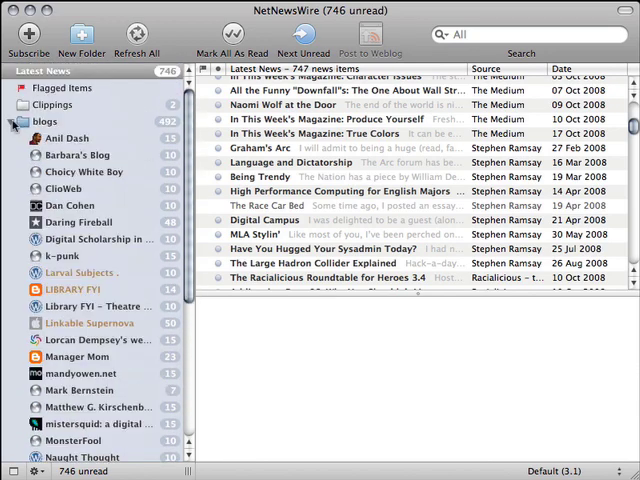
pyautogui.click(16, 121)
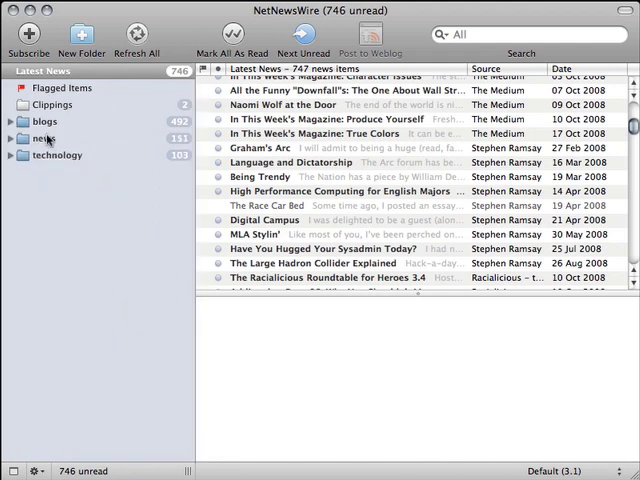
pyautogui.moveTo(80, 180)
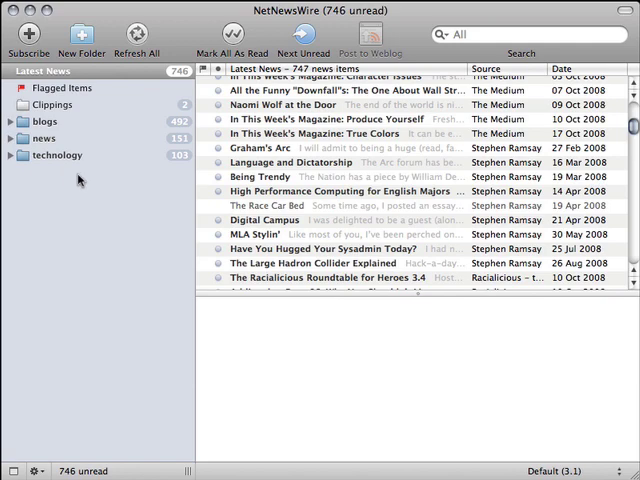
pyautogui.moveTo(80, 178)
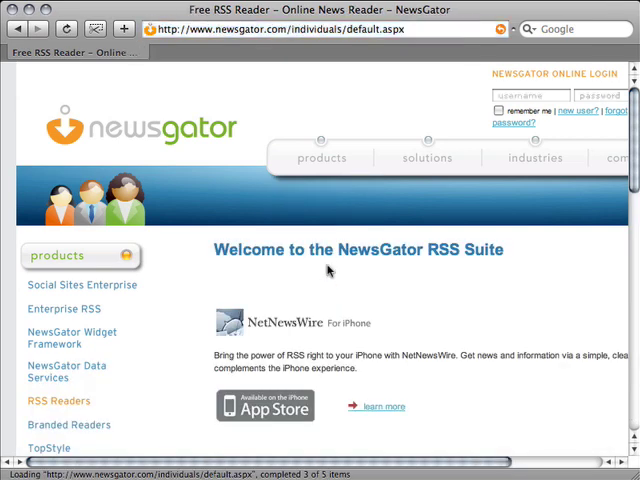
pyautogui.moveTo(405, 263)
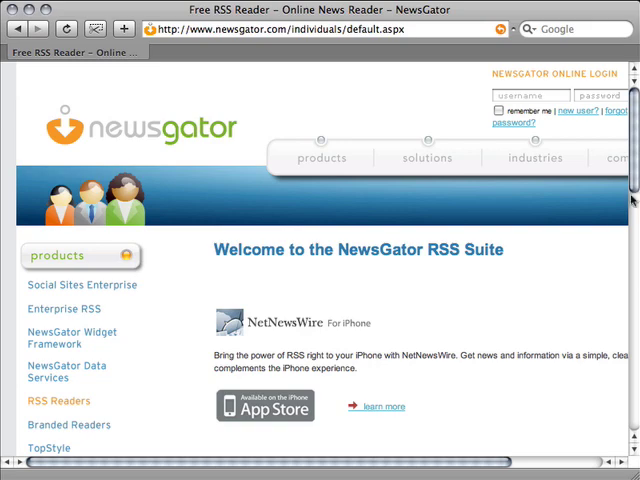
# Step: Scroll NewsGator's Free RSS Reader page to the NetNewsWire for Mac entry and back
pyautogui.scroll(-3)
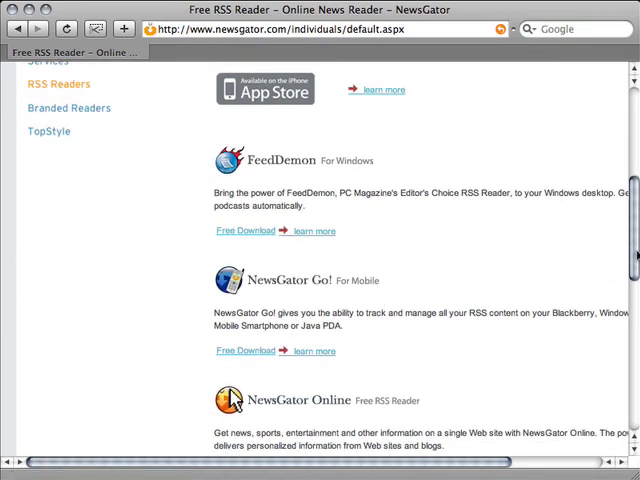
pyautogui.scroll(-3)
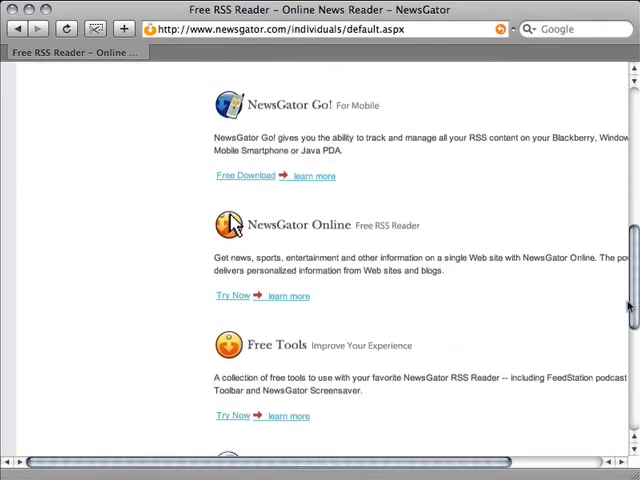
pyautogui.scroll(-3)
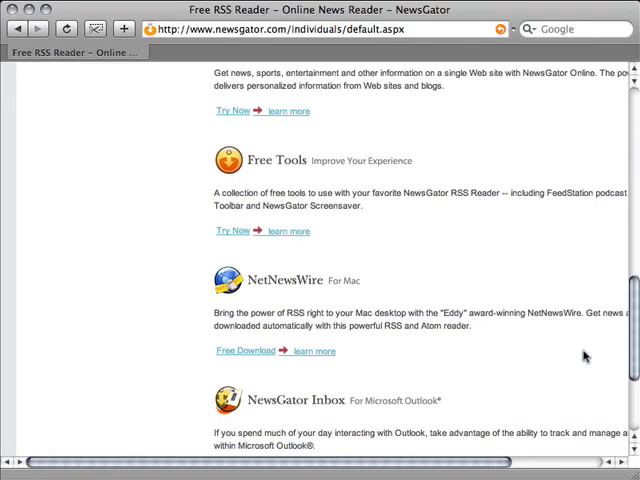
pyautogui.moveTo(357, 293)
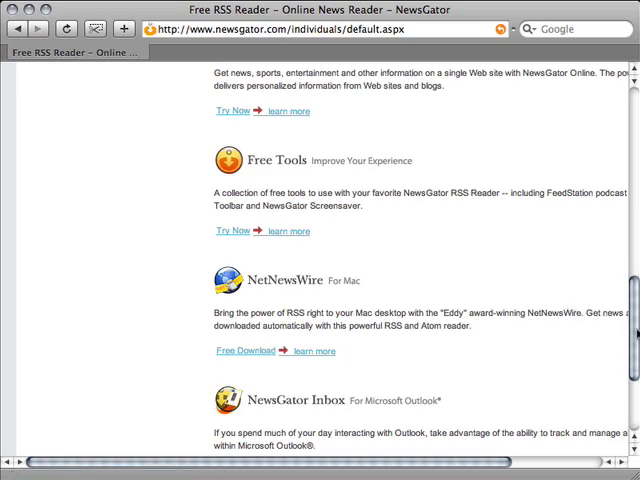
pyautogui.scroll(3)
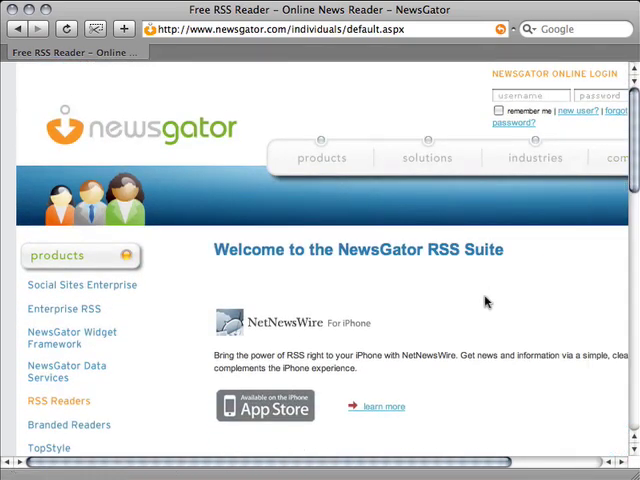